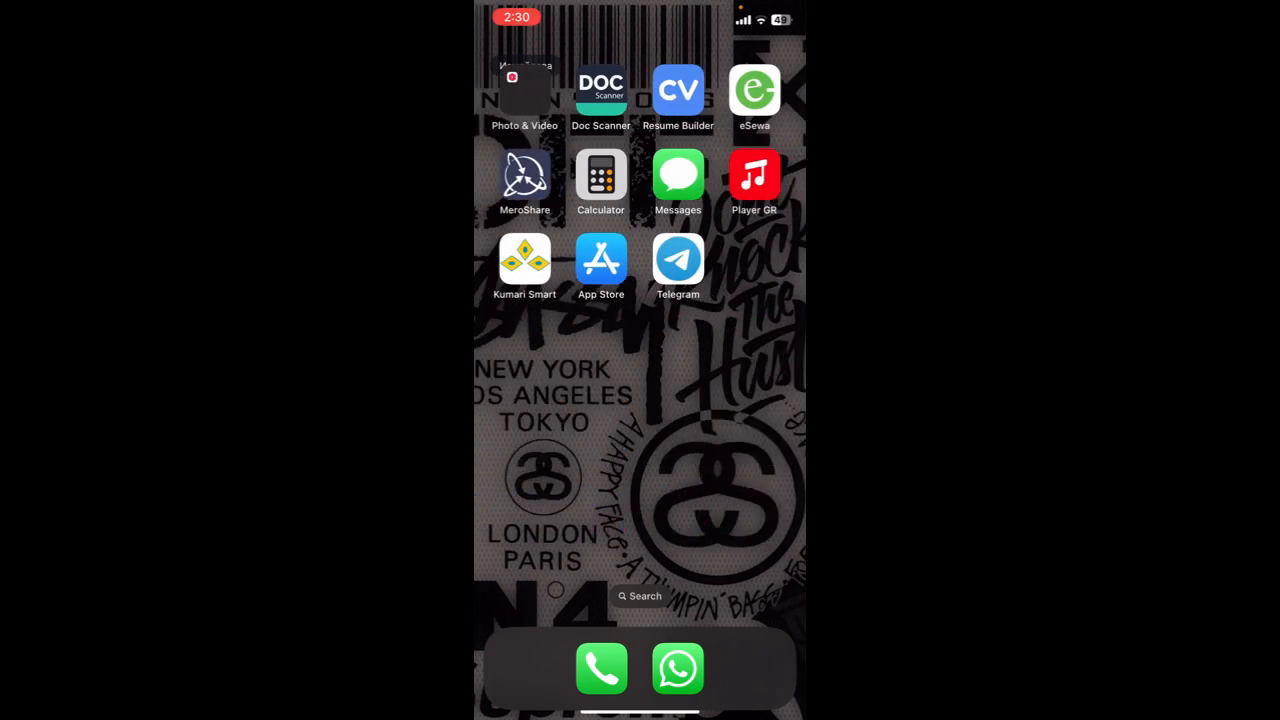
Launch Telegram from the iOS Home Screen.
{"action": "left_click", "coordinate": [678, 258]}
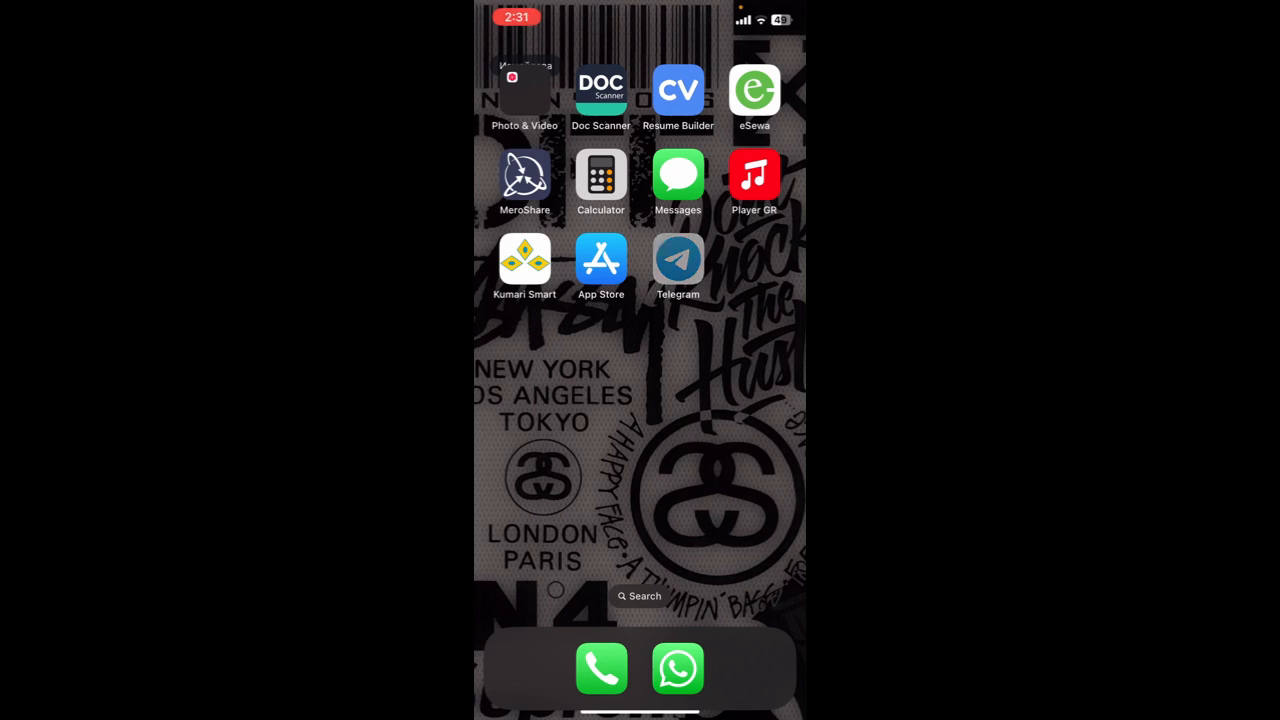
Open Telegram's Contacts tab, which asks for phonebook access in Settings.
{"action": "left_click", "coordinate": [678, 260]}
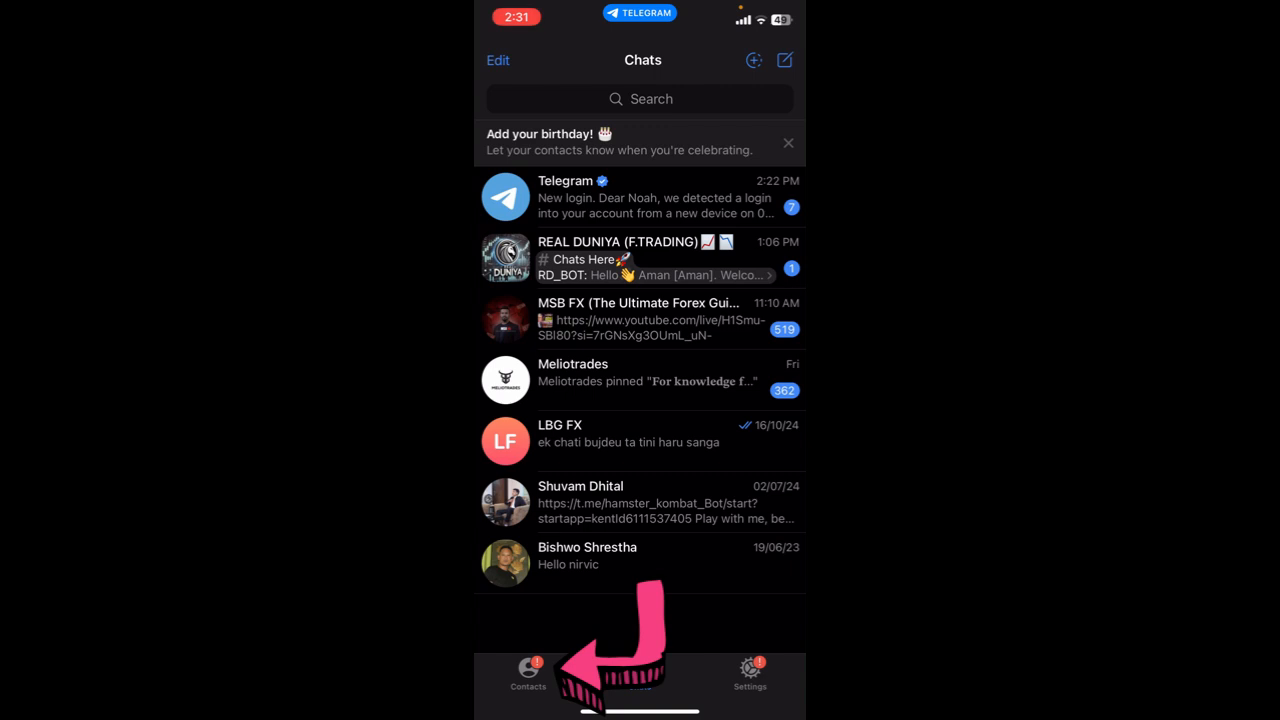
{"action": "left_click", "coordinate": [528, 675]}
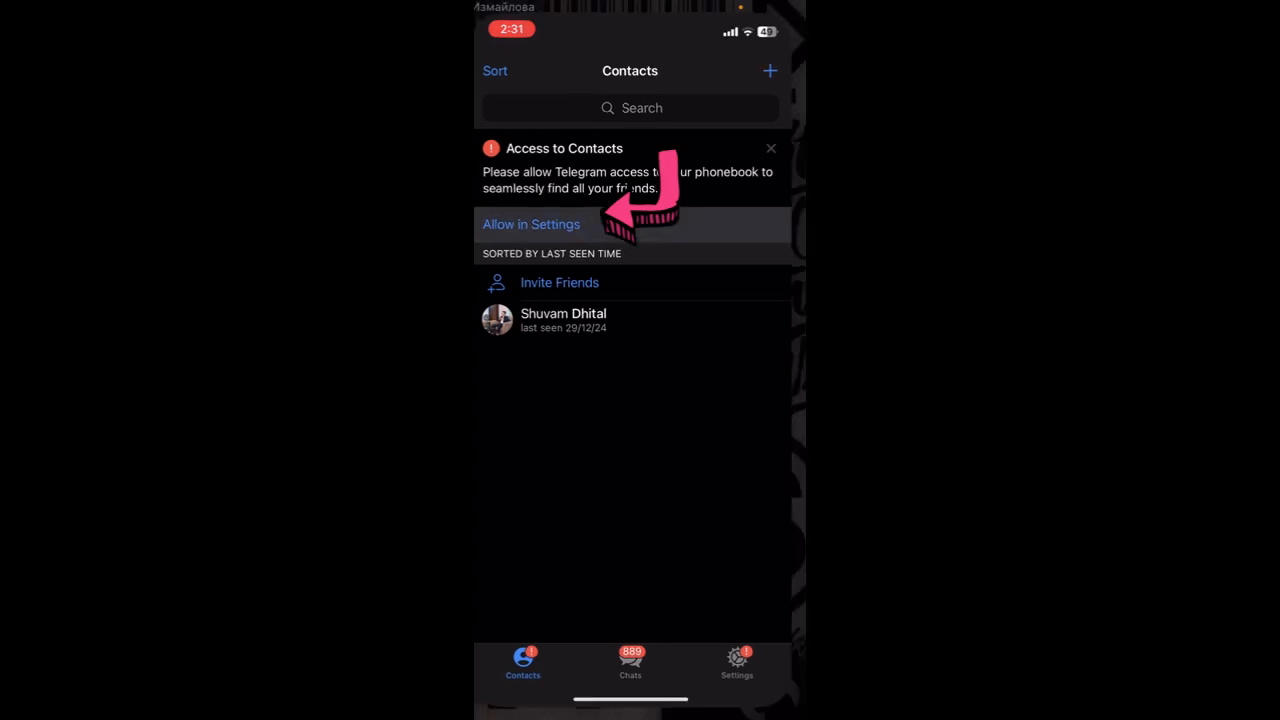
Turn on Contacts access for Telegram in iOS Settings and return to Telegram.
{"action": "left_click", "coordinate": [531, 224]}
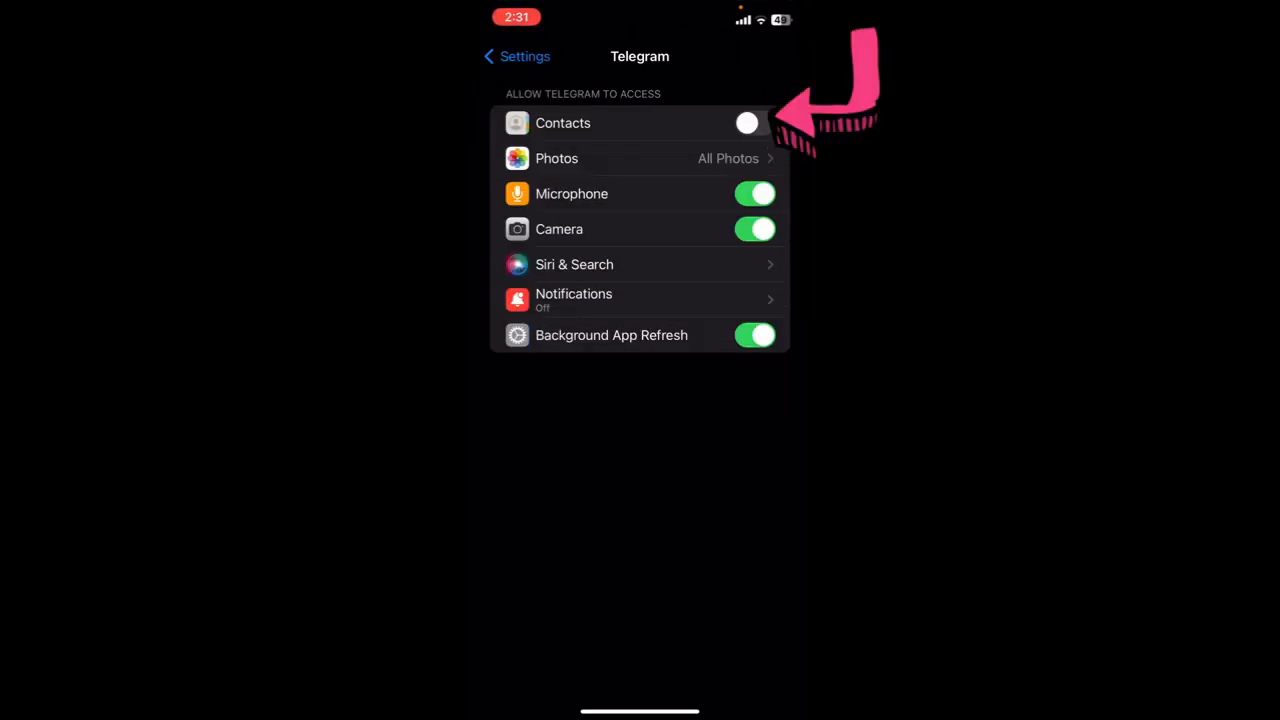
{"action": "left_click", "coordinate": [755, 122]}
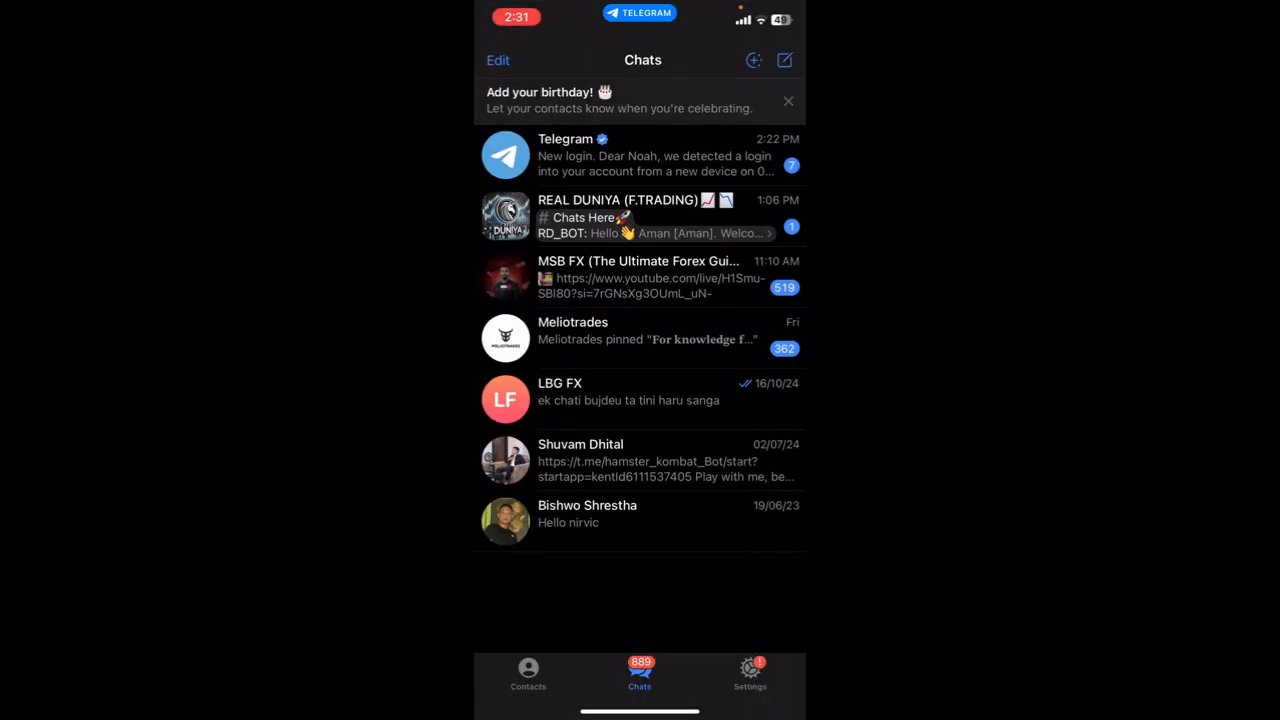
Scroll through the synced phonebook contacts in Contacts, then return to Chats.
{"action": "left_click", "coordinate": [528, 675]}
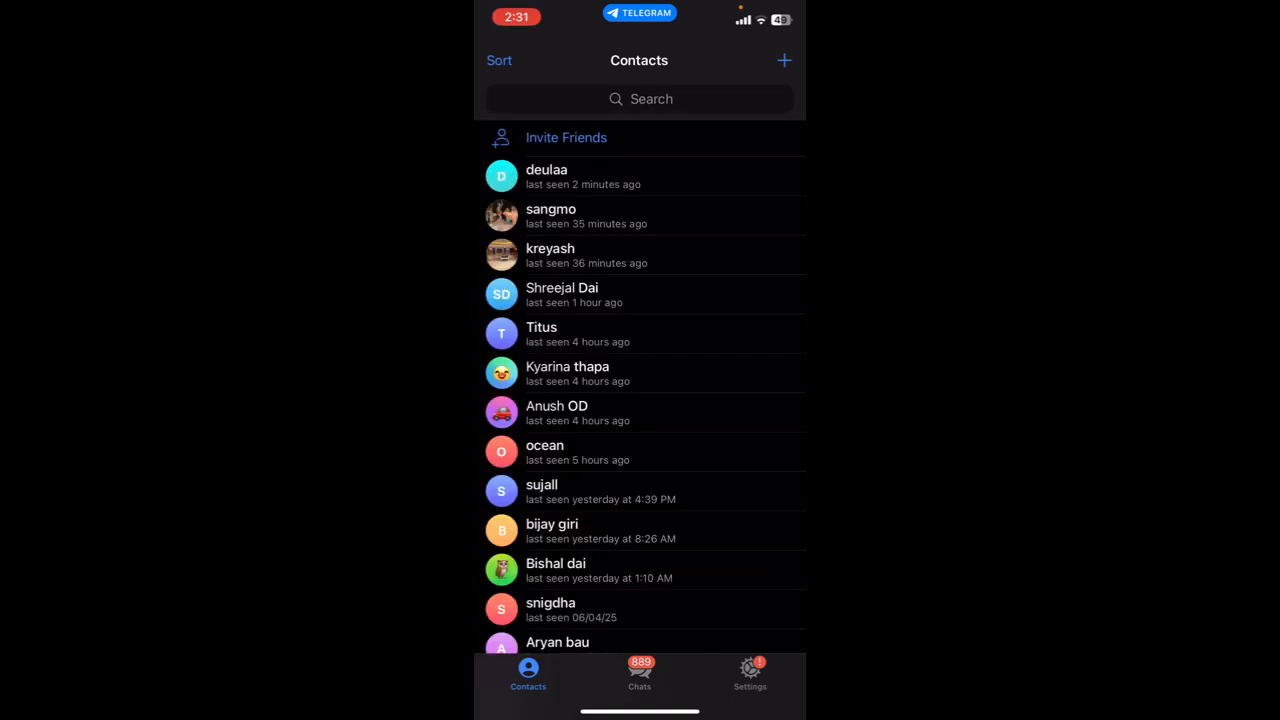
{"action": "scroll", "scroll_direction": "down", "scroll_amount": 3}
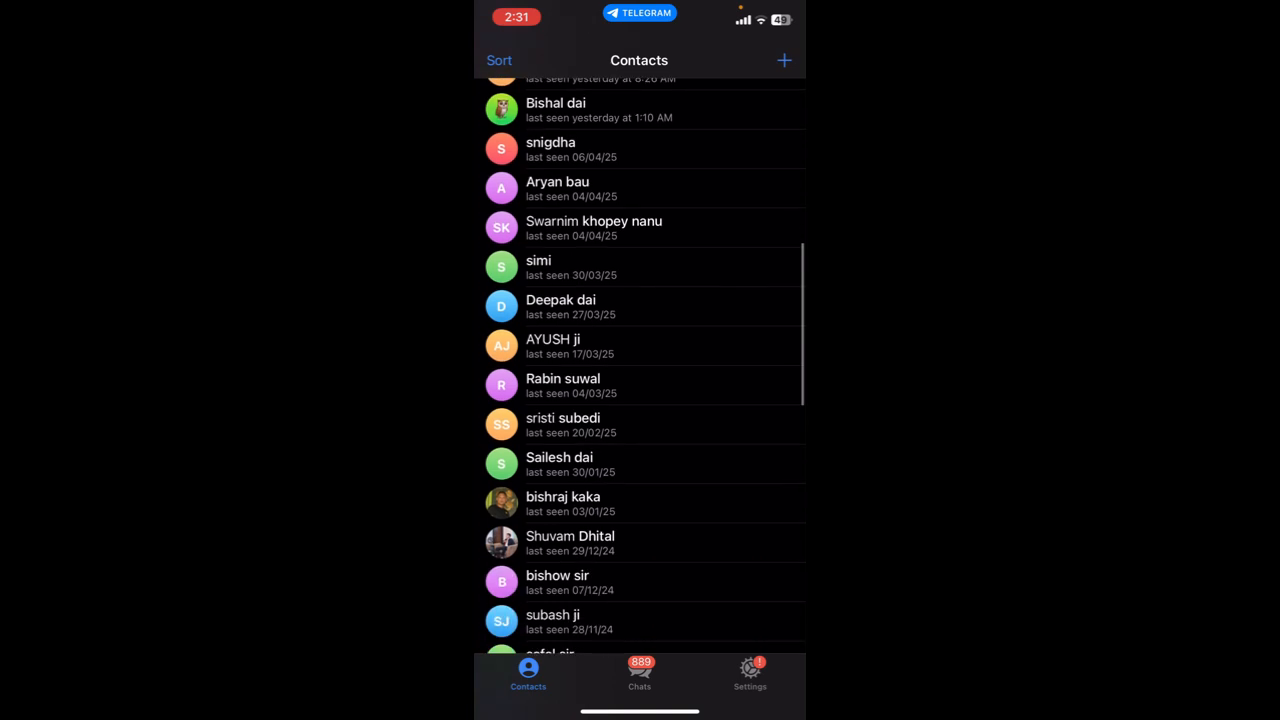
{"action": "scroll", "scroll_direction": "down", "scroll_amount": 3}
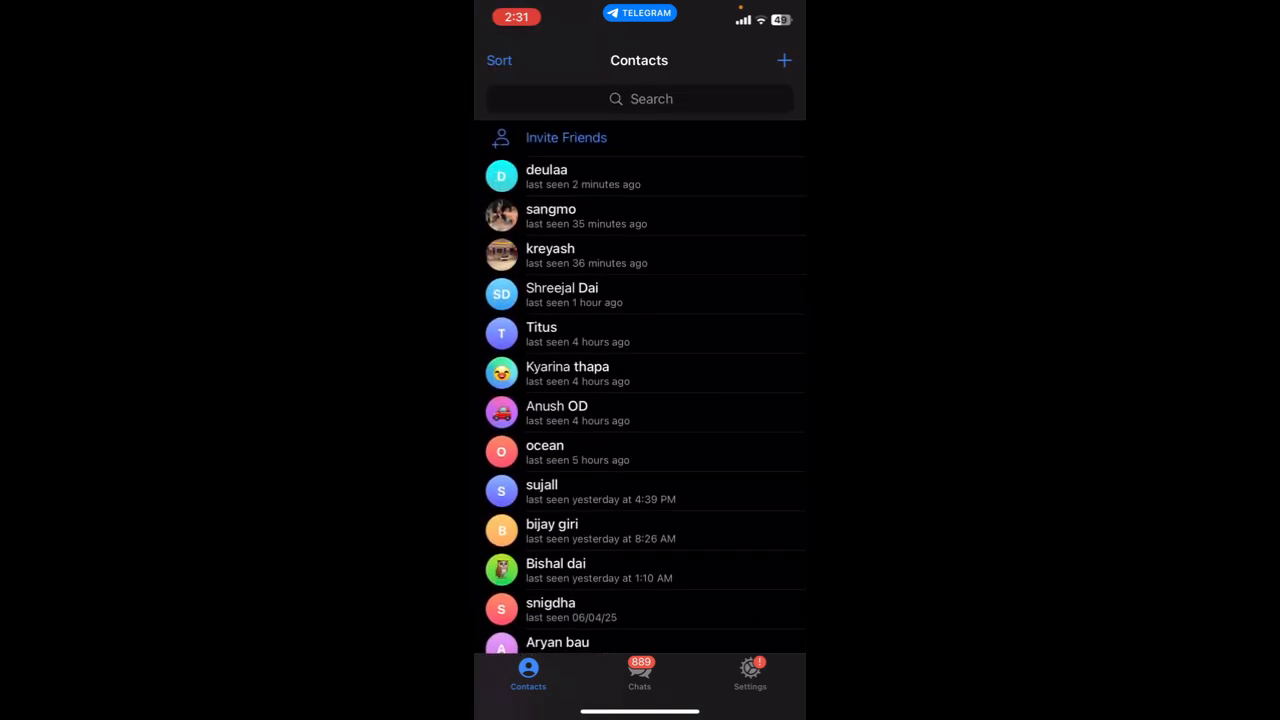
{"action": "left_click", "coordinate": [639, 675]}
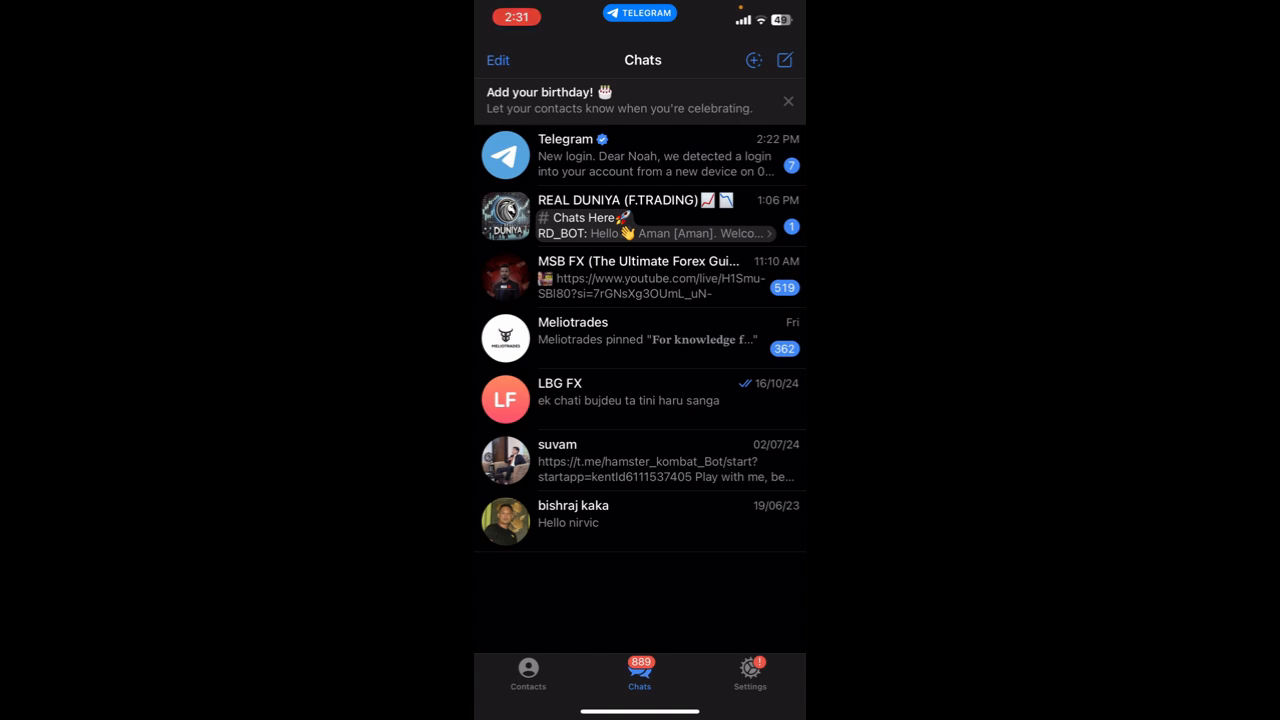